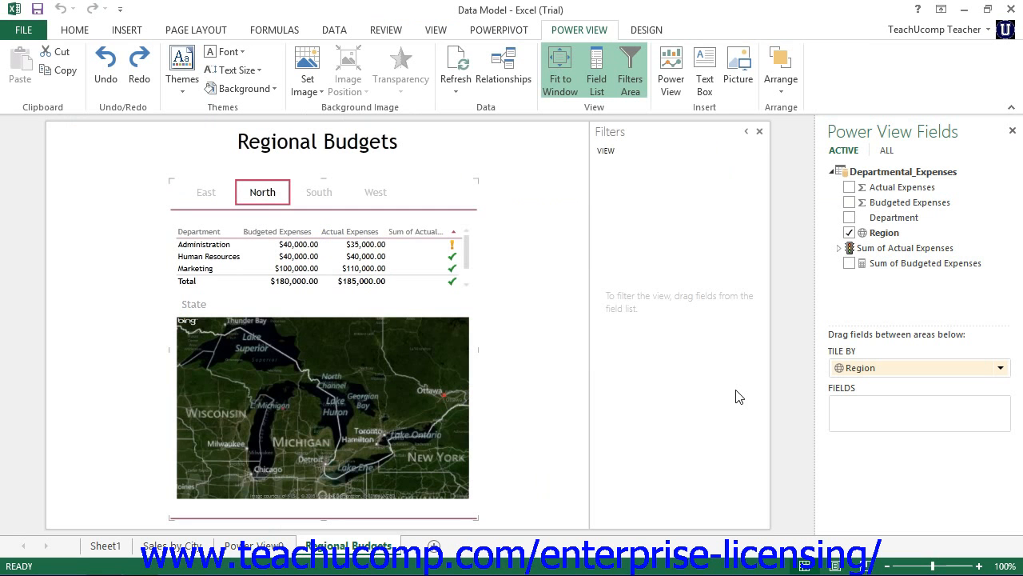
mouse_move(579, 36)
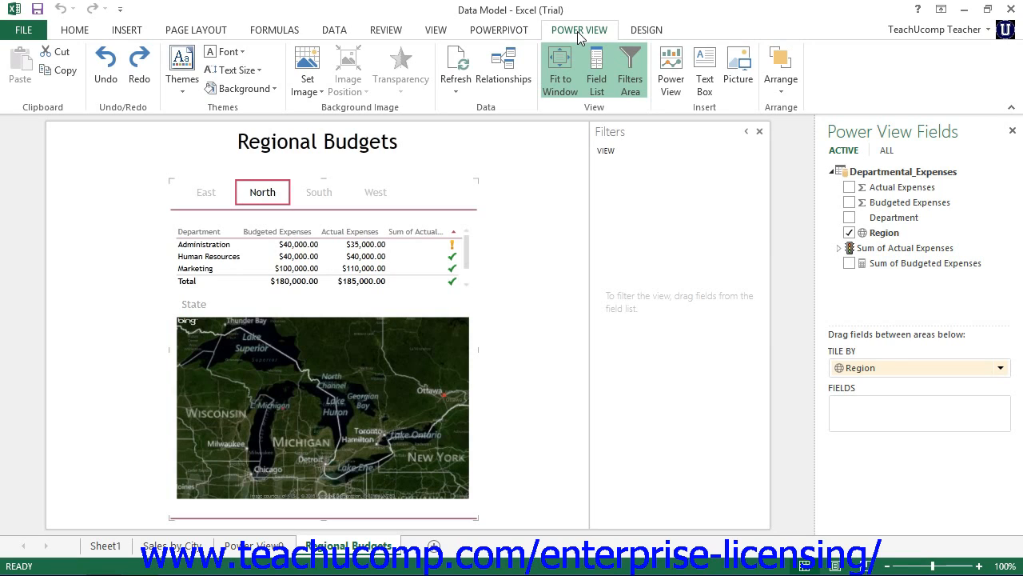
mouse_move(472, 67)
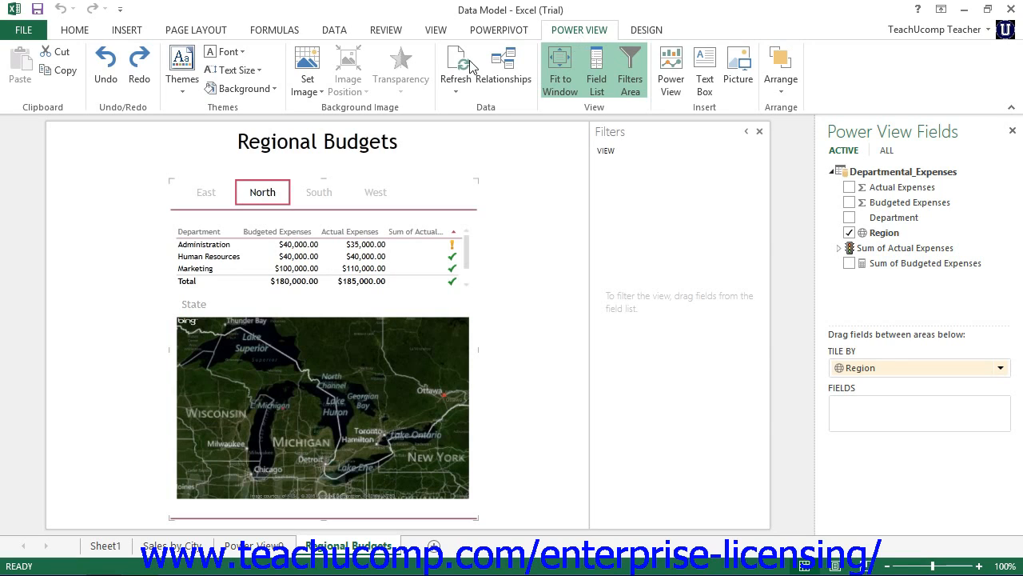
mouse_move(38, 104)
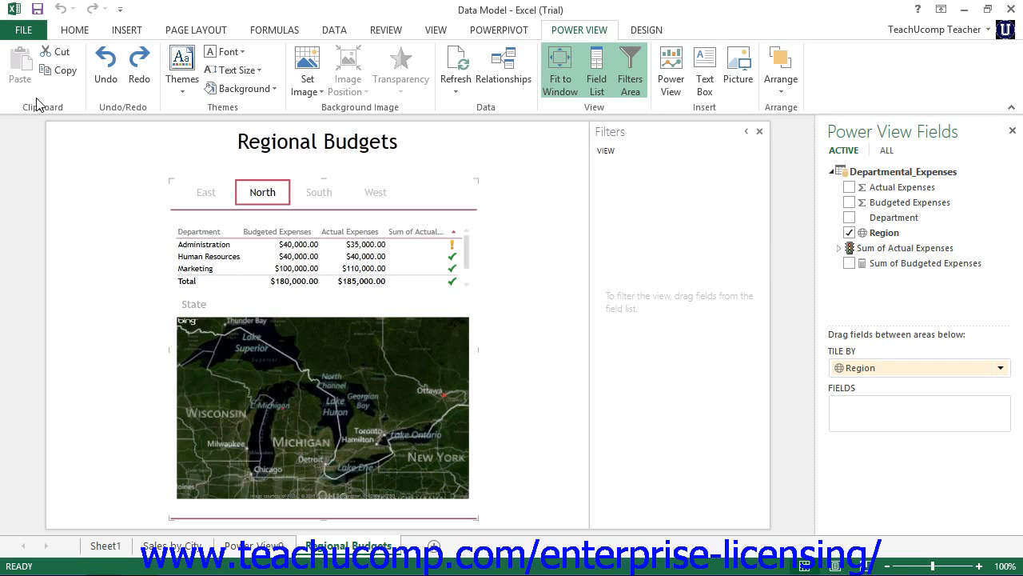
mouse_move(66, 104)
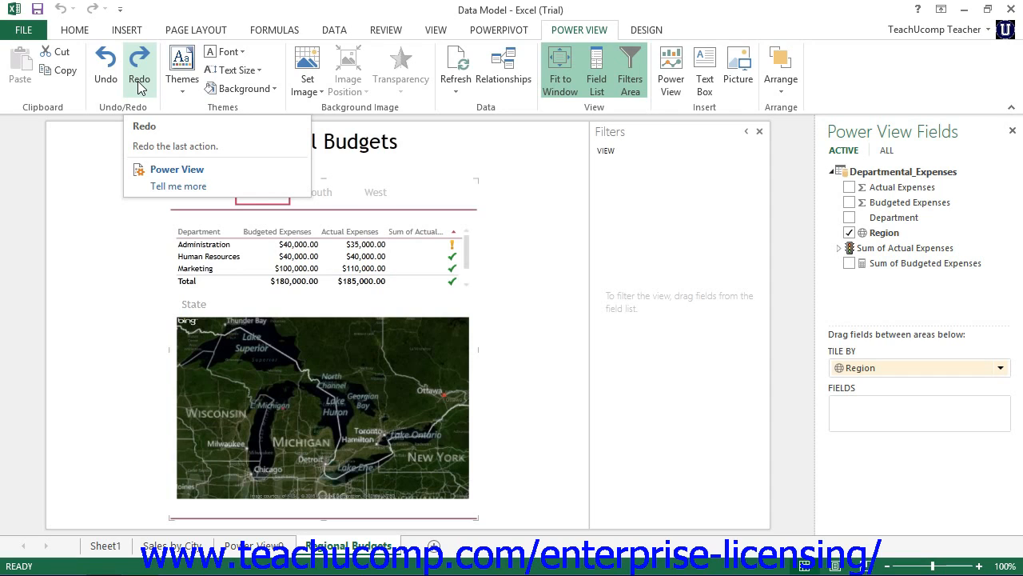
mouse_move(182, 68)
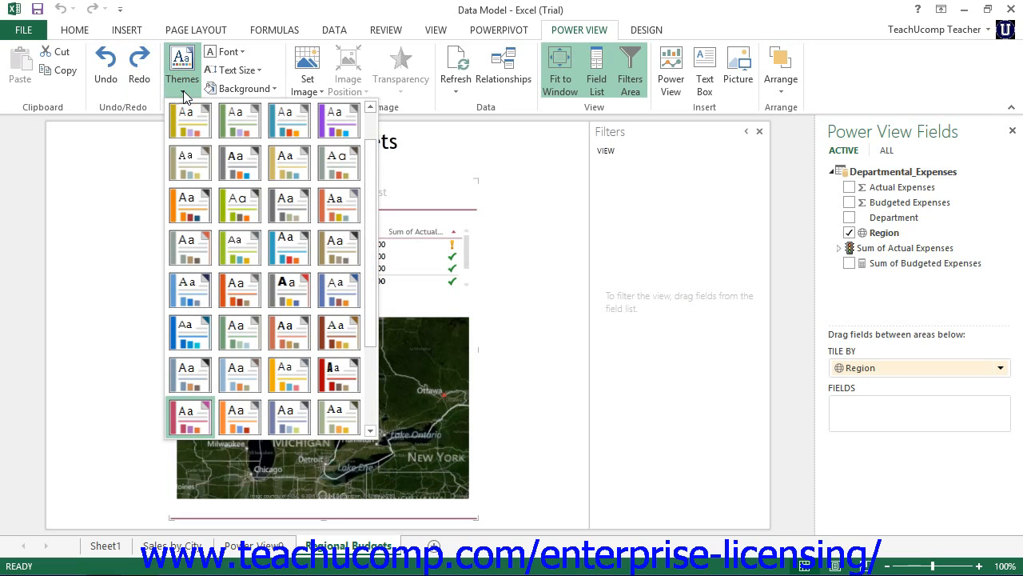
mouse_move(181, 66)
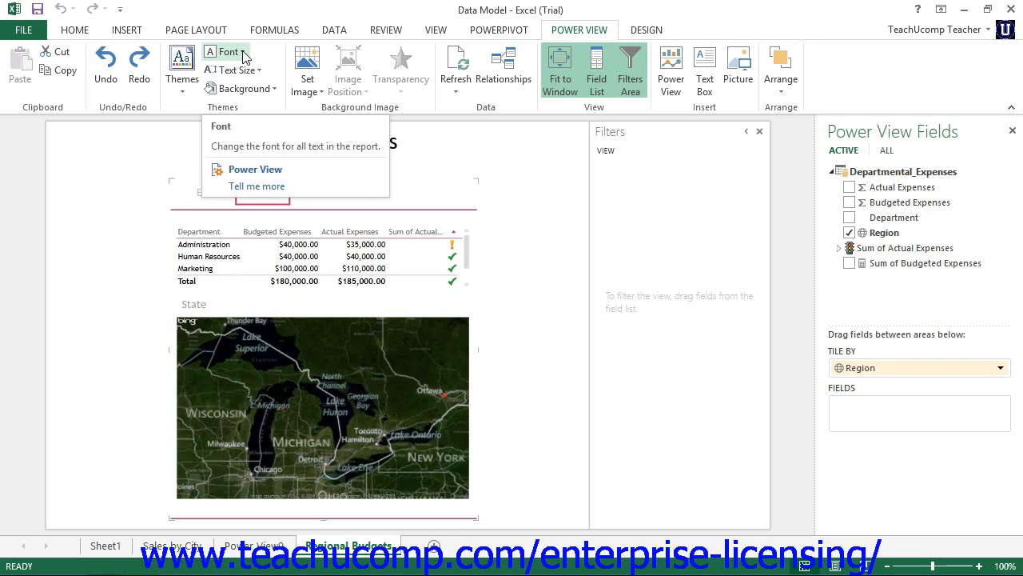
mouse_move(234, 70)
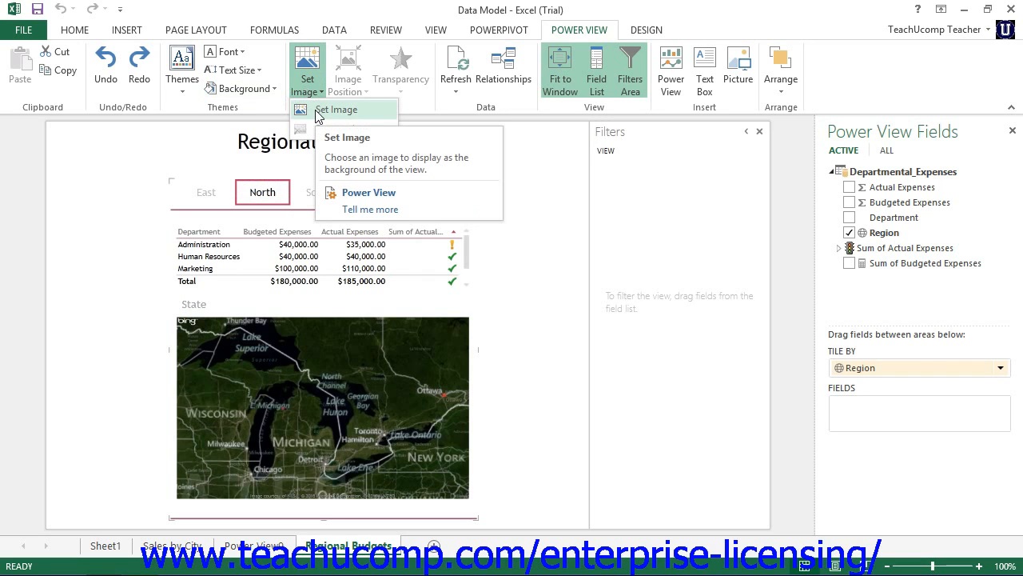
- Choose Set Image to browse My Documents for a report background picture
click(335, 110)
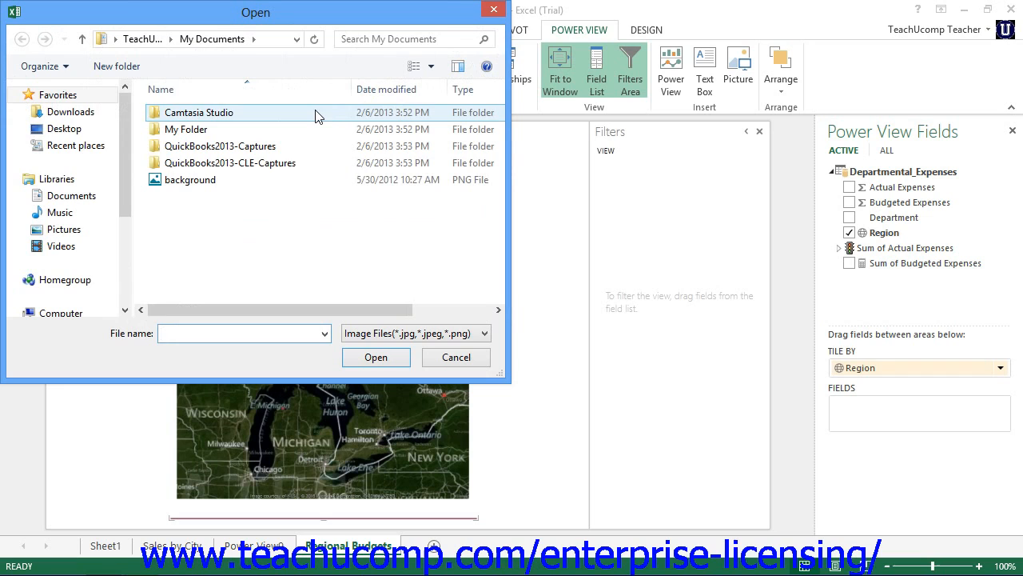
- Cancel the image picker, leaving the Regional Budgets report without a background
click(455, 356)
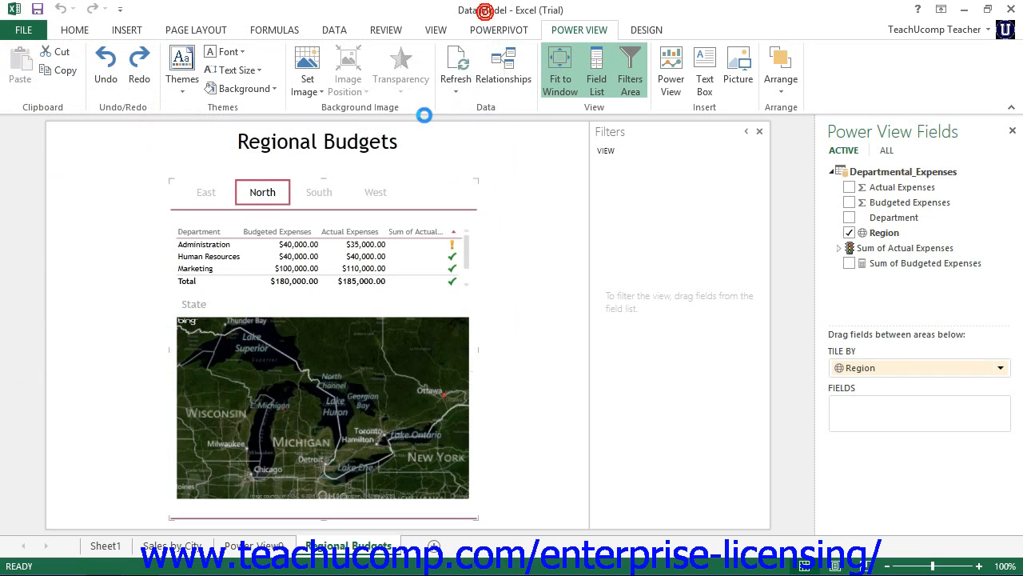
click(308, 68)
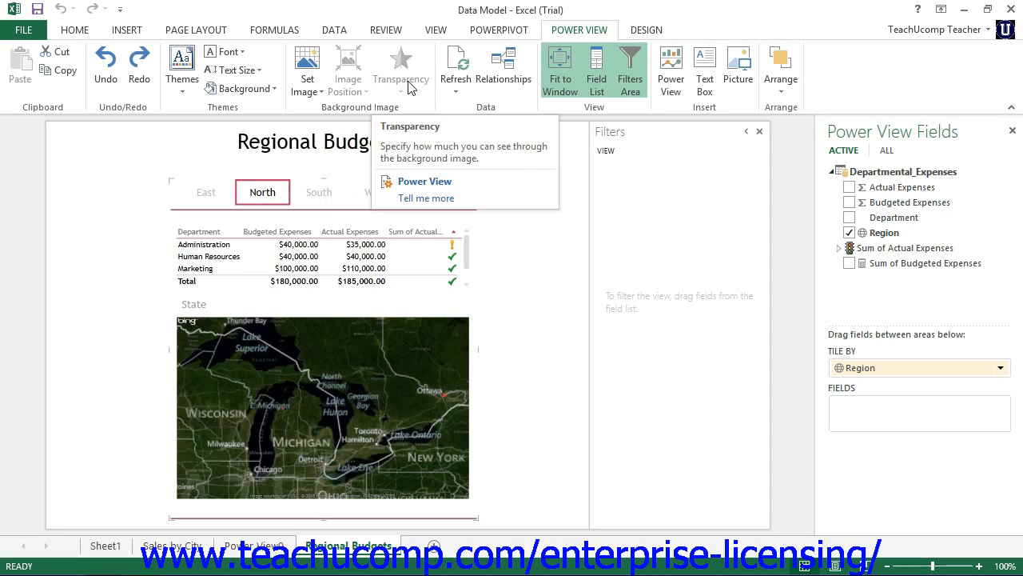
mouse_move(454, 64)
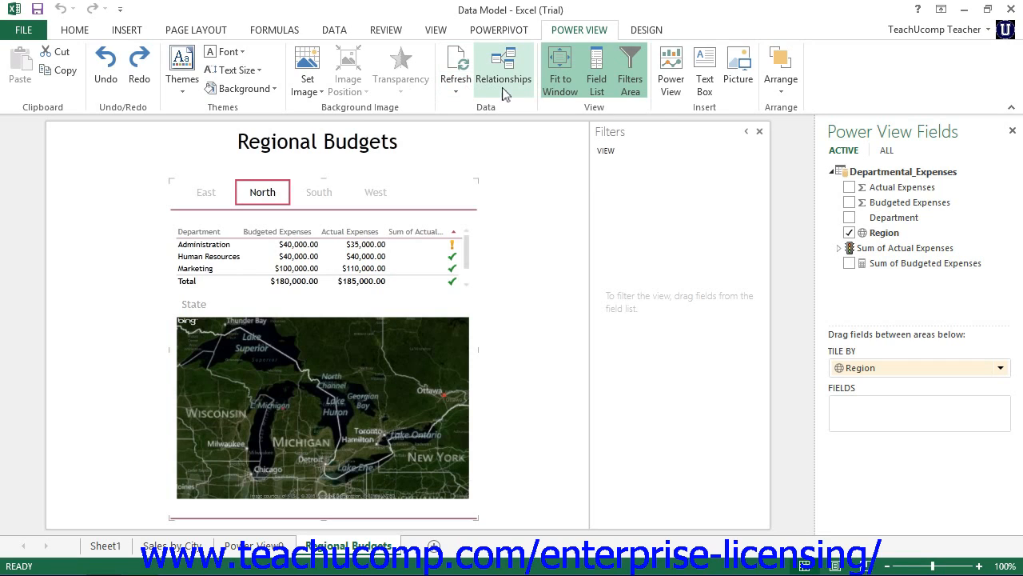
mouse_move(503, 78)
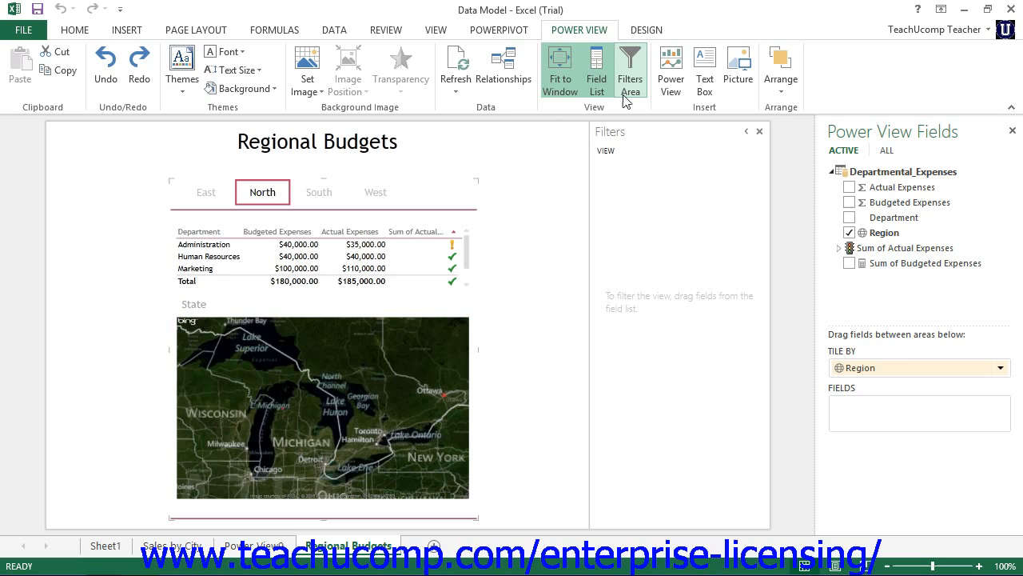
mouse_move(631, 68)
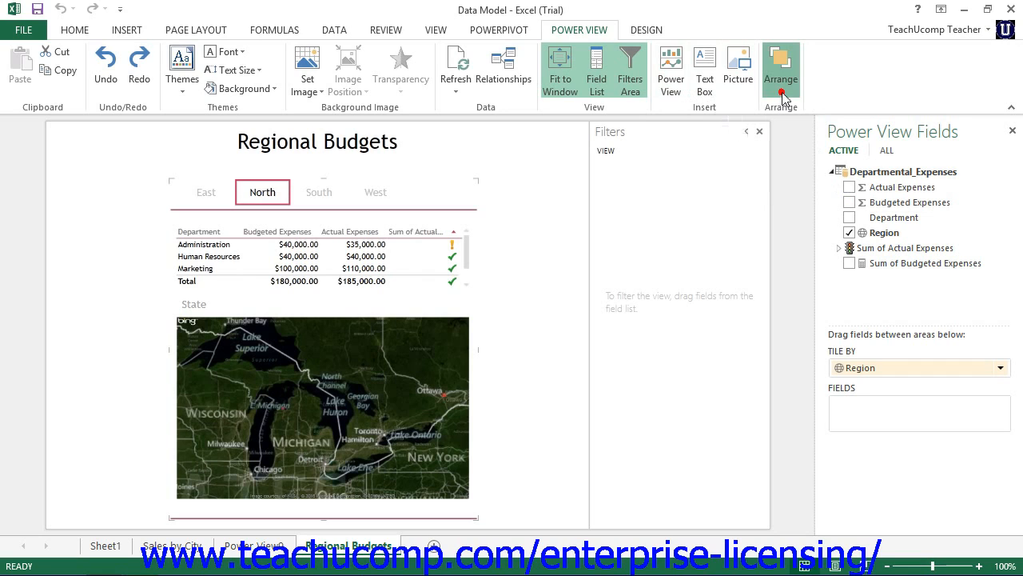
click(780, 68)
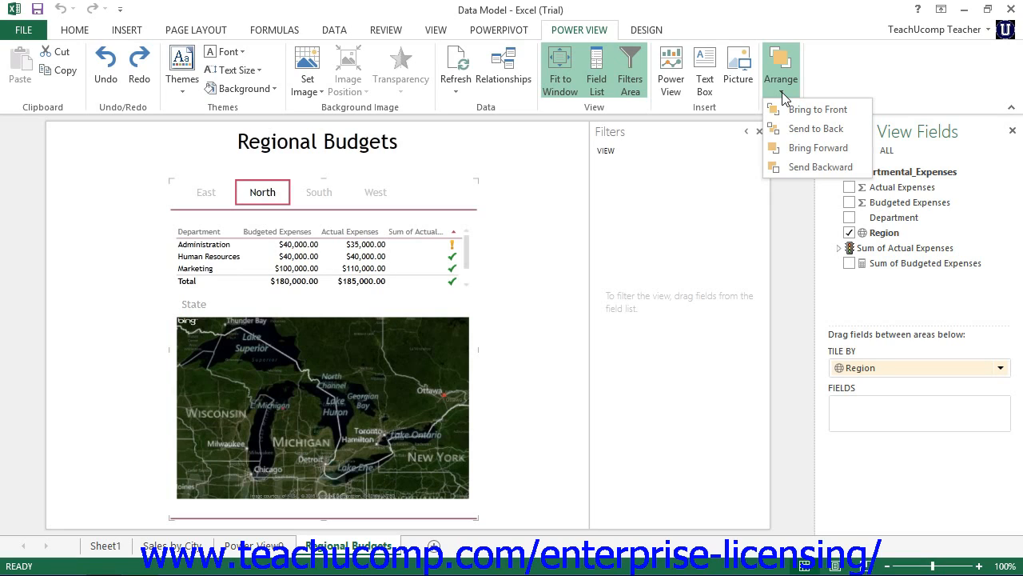
click(780, 68)
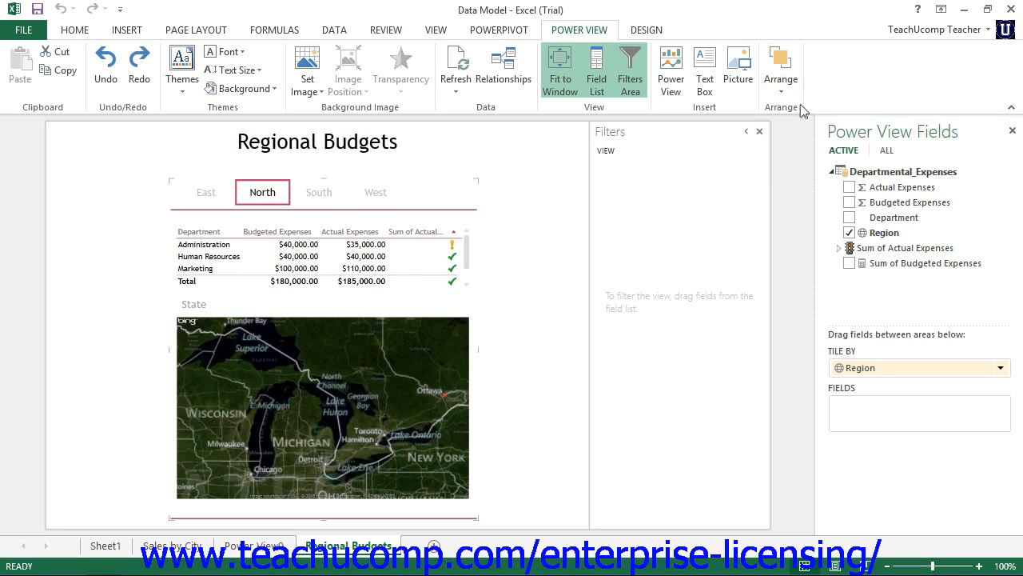